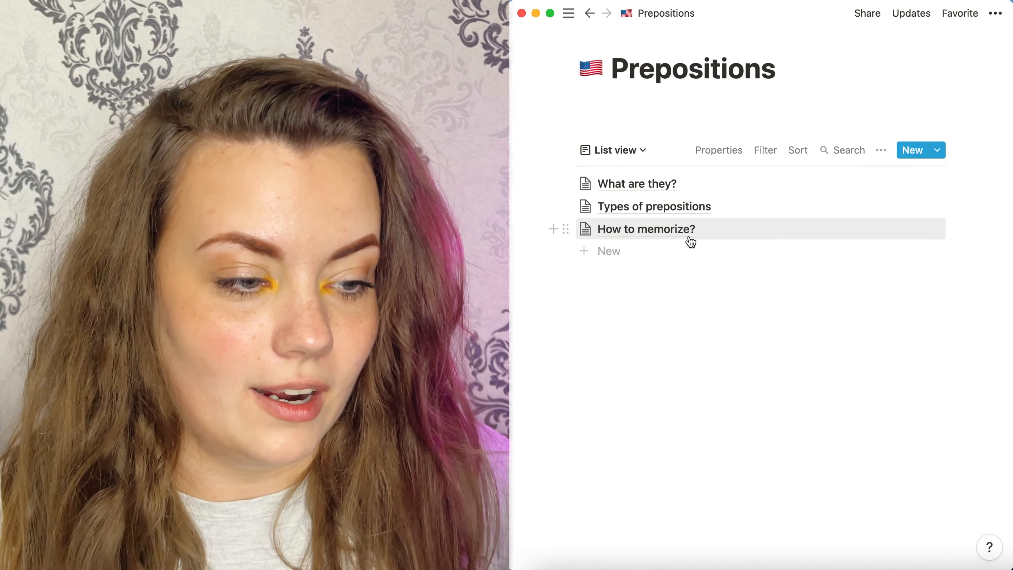
Open the 'What are they?' sub-page from the Prepositions list as a peek page
{"action": "left_click", "coordinate": [636, 184]}
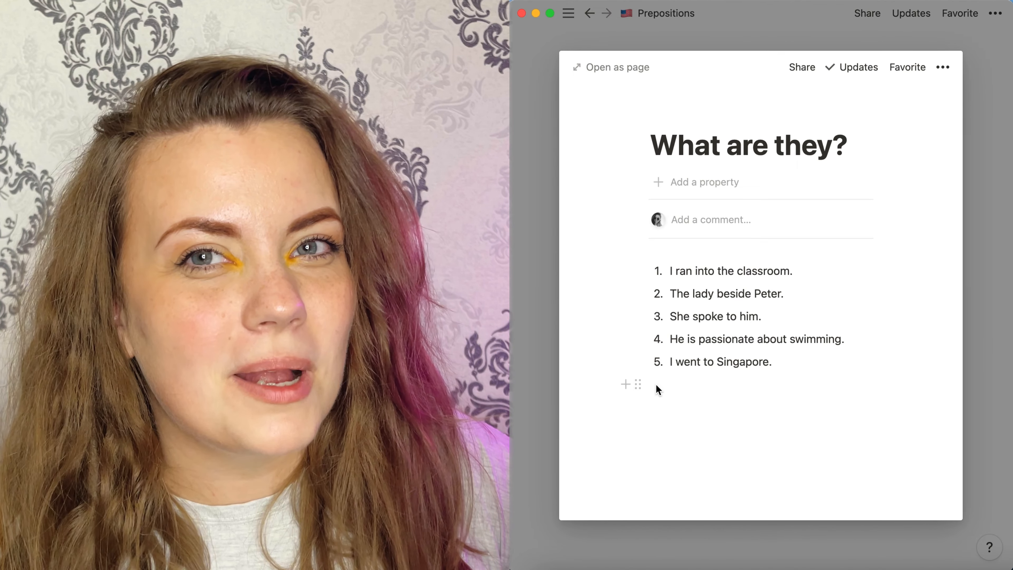
Bold the prepositions into, beside, about and to in the numbered example sentences
{"action": "double_click", "coordinate": [704, 270]}
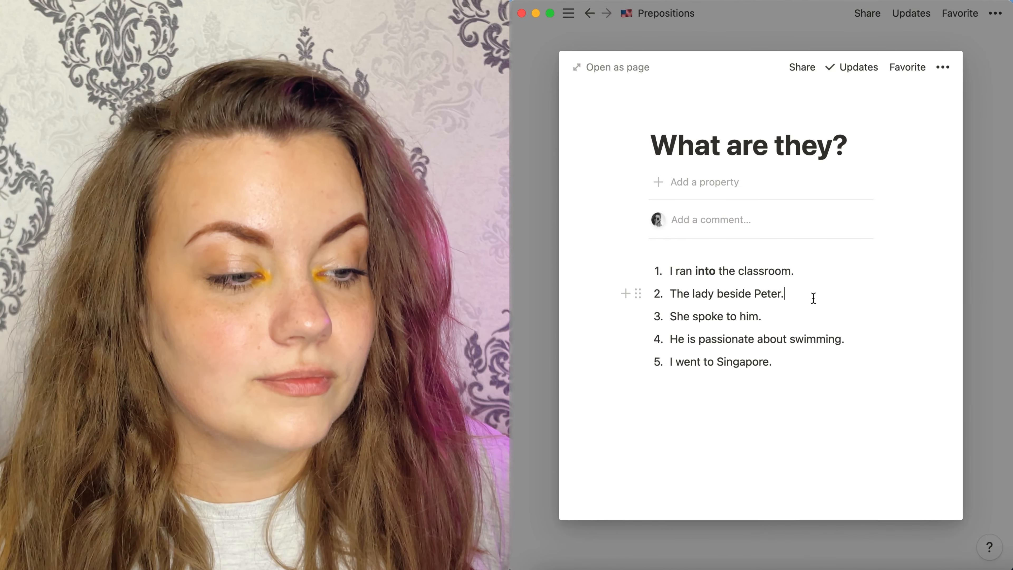
{"action": "double_click", "coordinate": [734, 293]}
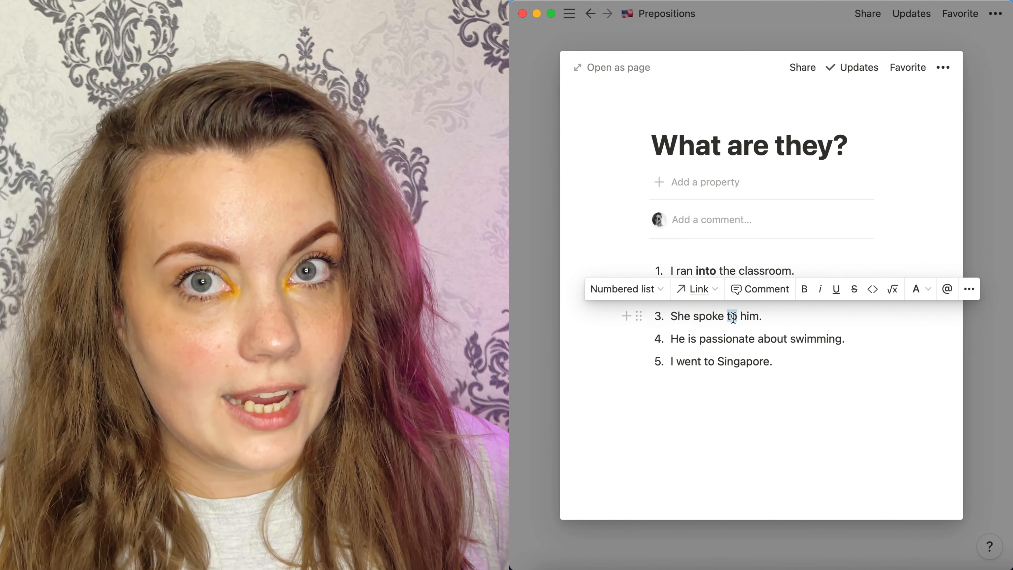
{"action": "mouse_move", "coordinate": [804, 289]}
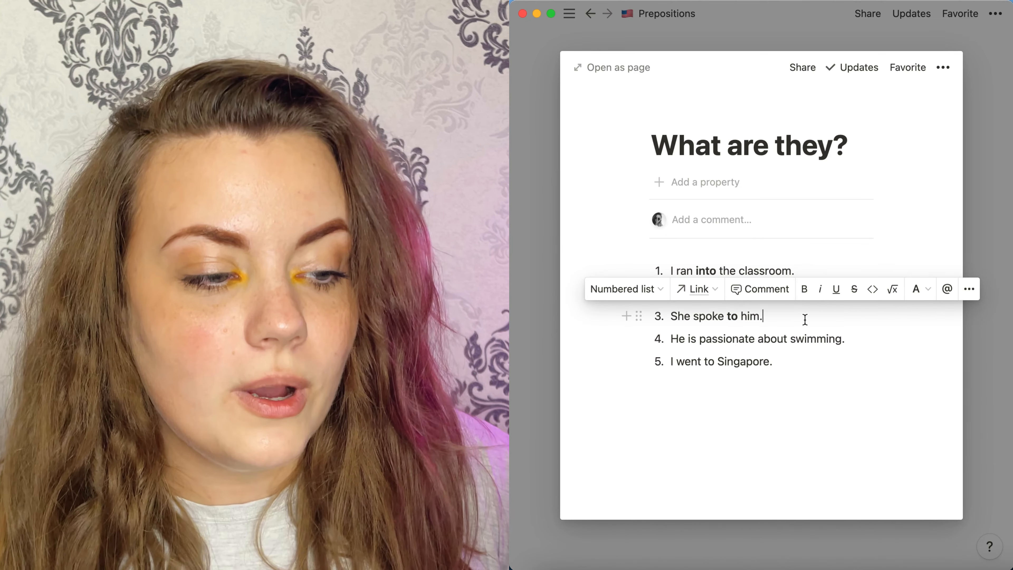
{"action": "double_click", "coordinate": [772, 339]}
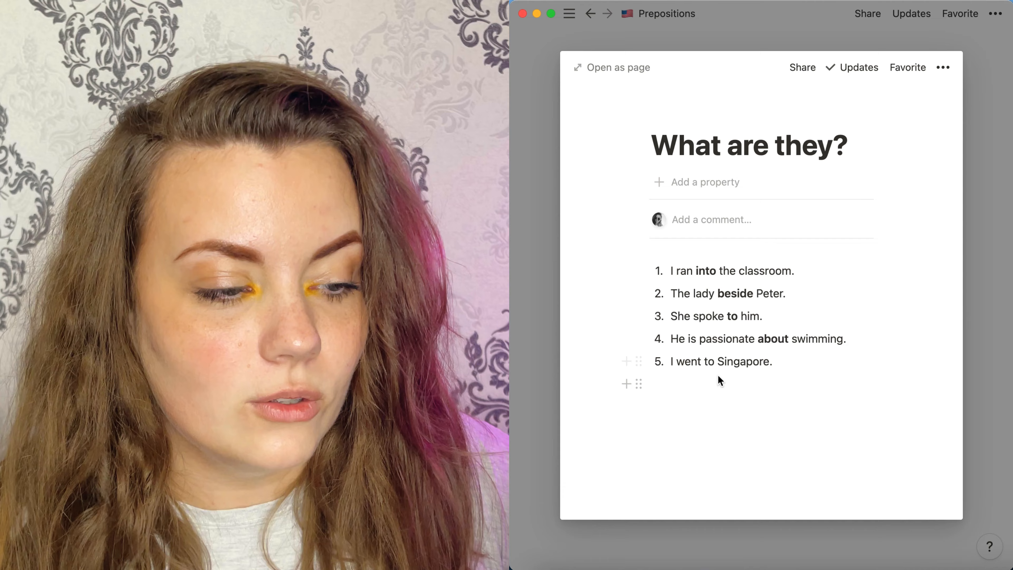
{"action": "double_click", "coordinate": [709, 361]}
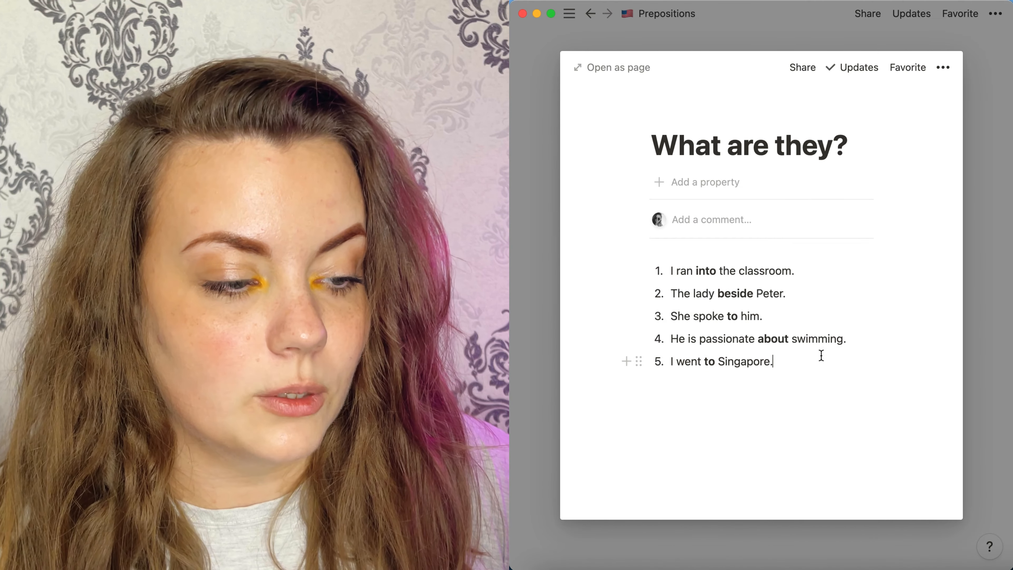
{"action": "scroll", "scroll_direction": "down", "scroll_amount": 3}
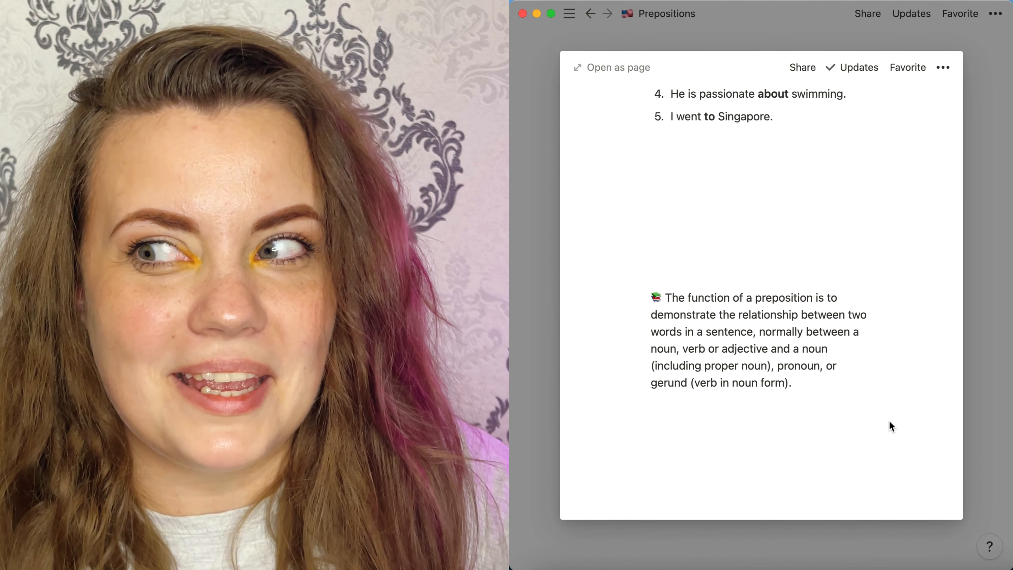
{"action": "scroll", "scroll_direction": "down", "scroll_amount": 3}
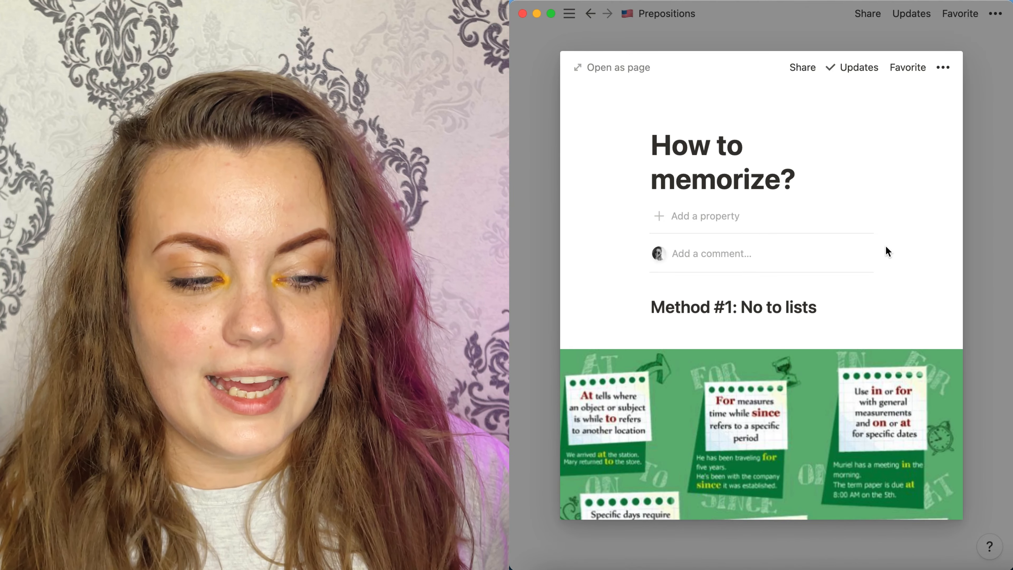
Scroll through the prepositions infographic down to the 'Yes to drills!' list and Method #2 heading
{"action": "scroll", "scroll_direction": "down", "scroll_amount": 3}
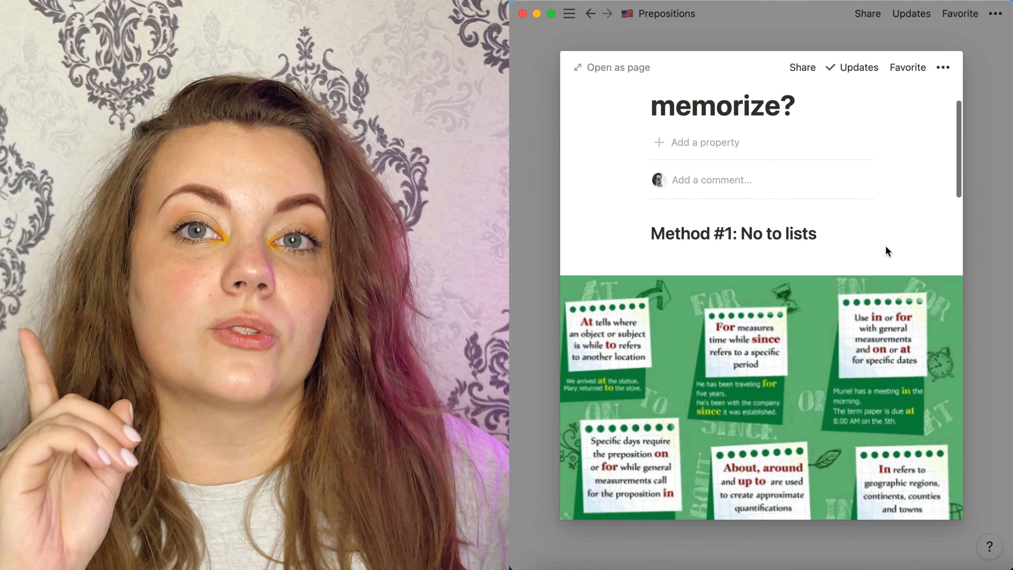
{"action": "scroll", "scroll_direction": "down", "scroll_amount": 3}
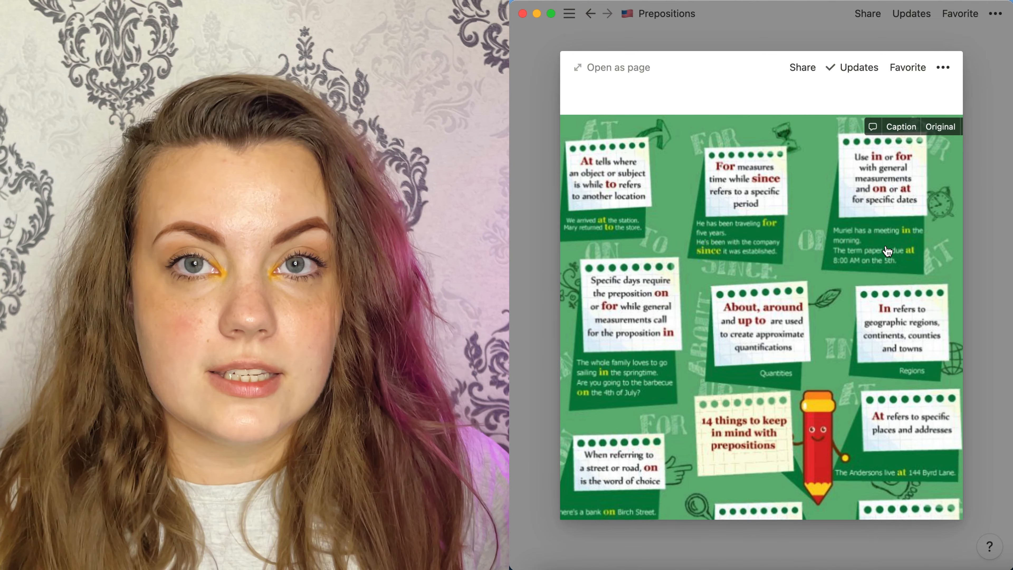
{"action": "scroll", "scroll_direction": "down", "scroll_amount": 3}
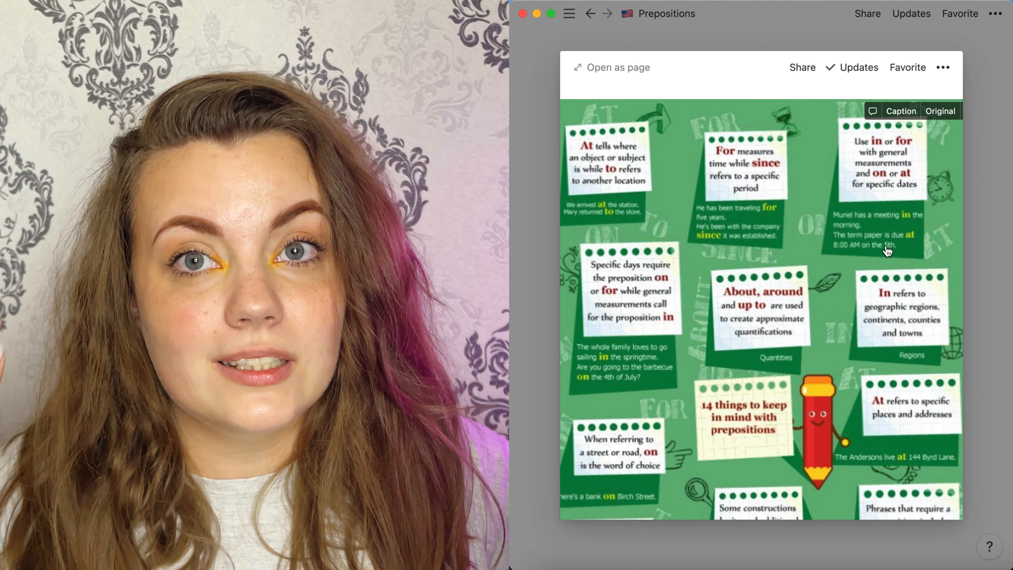
{"action": "scroll", "scroll_direction": "down", "scroll_amount": 3}
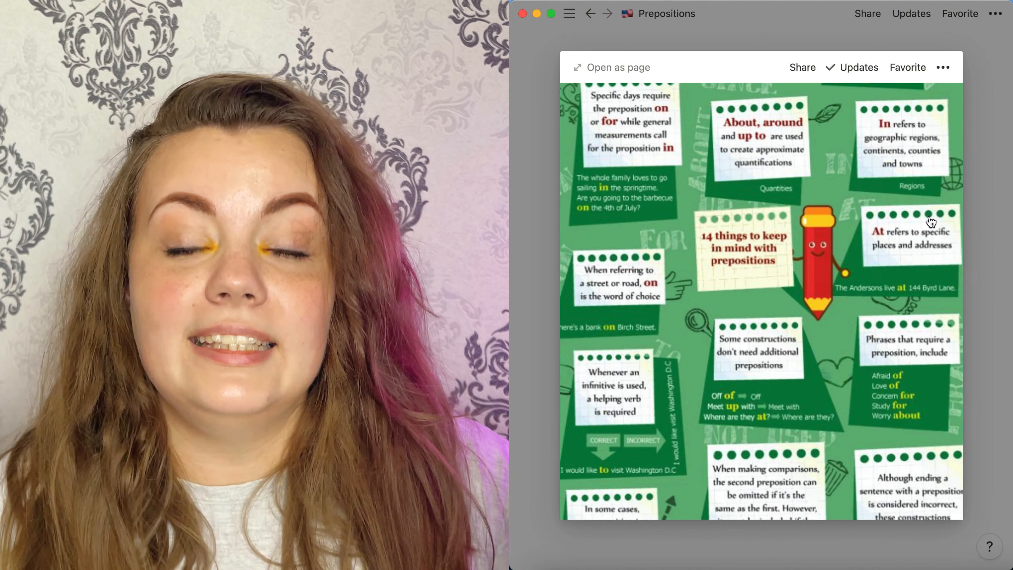
{"action": "scroll", "scroll_direction": "down", "scroll_amount": 3}
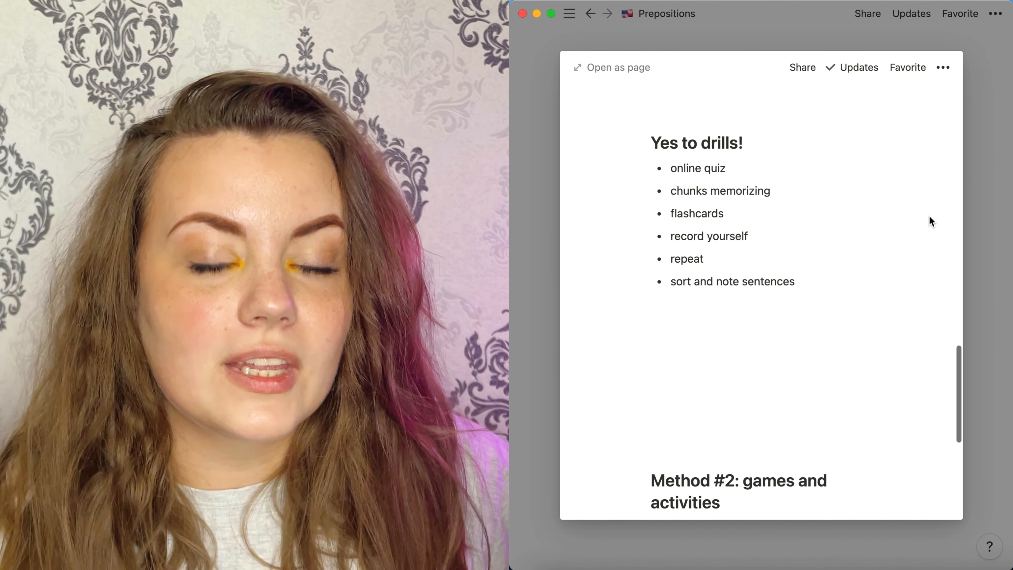